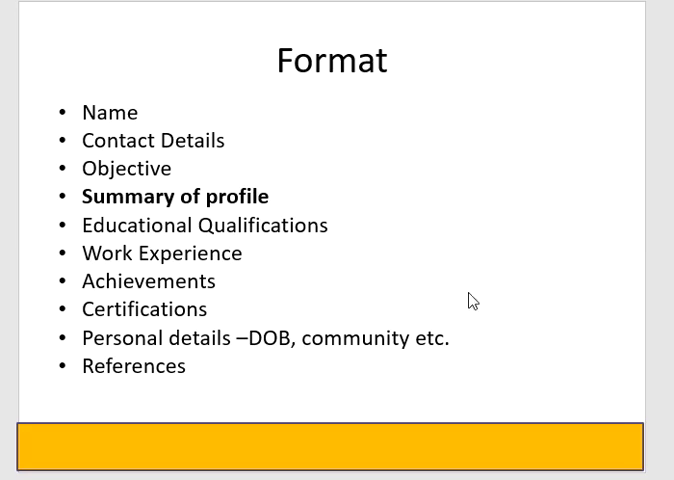
mouse_move(344, 192)
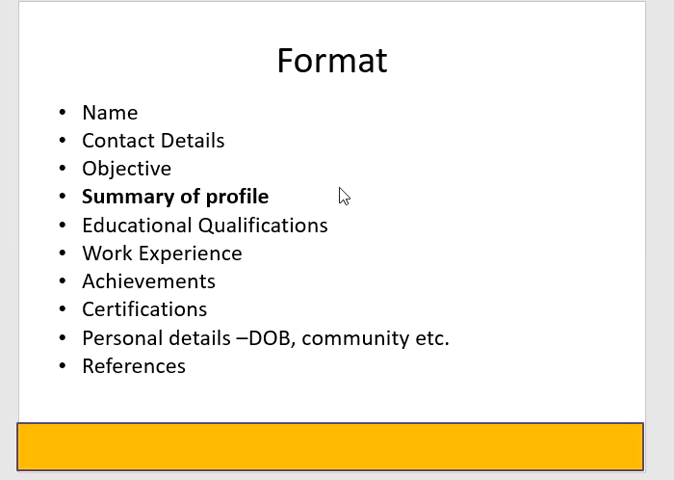
mouse_move(284, 292)
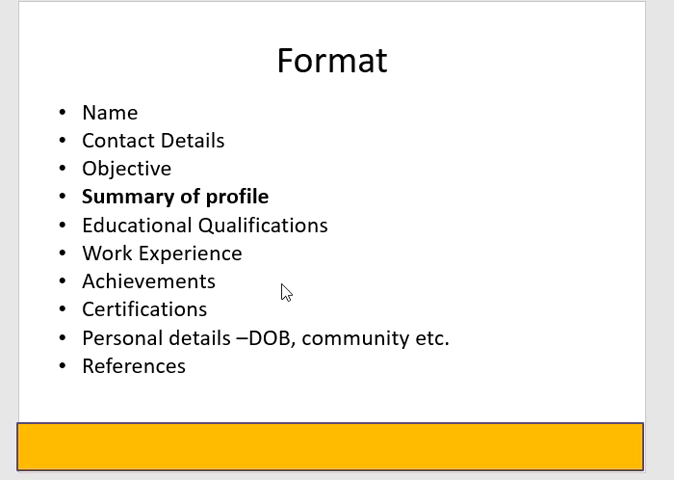
mouse_move(112, 272)
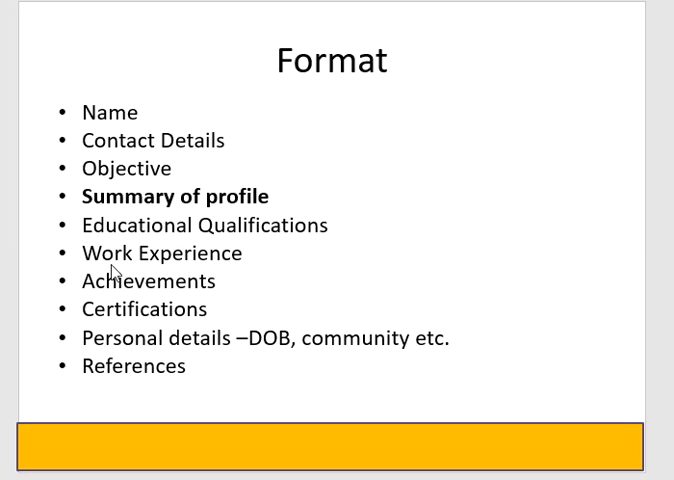
mouse_move(252, 278)
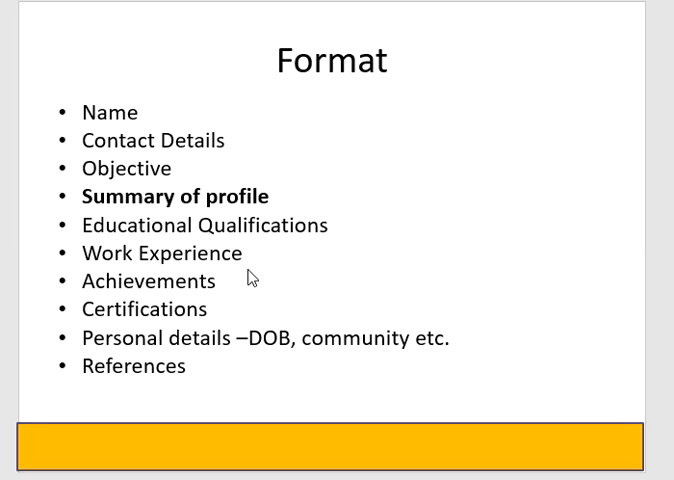
mouse_move(248, 132)
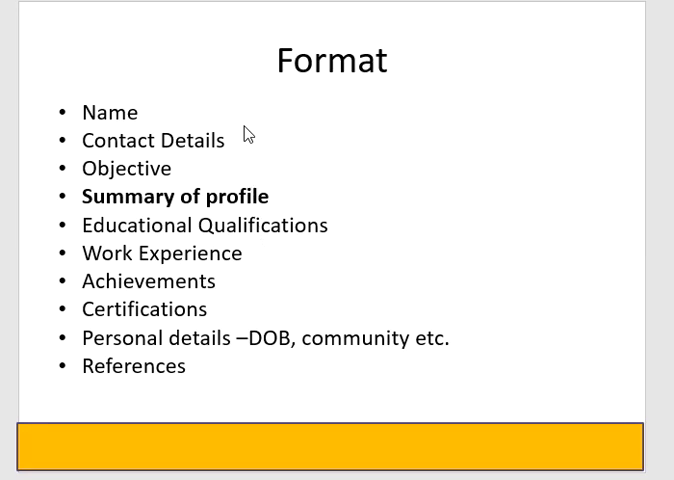
mouse_move(288, 120)
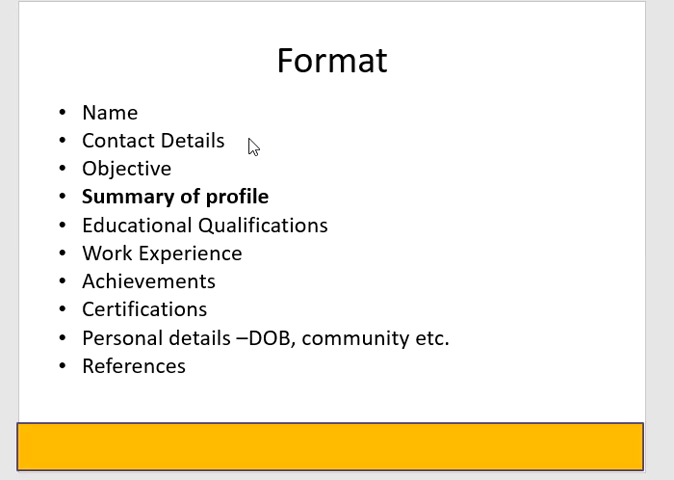
mouse_move(224, 178)
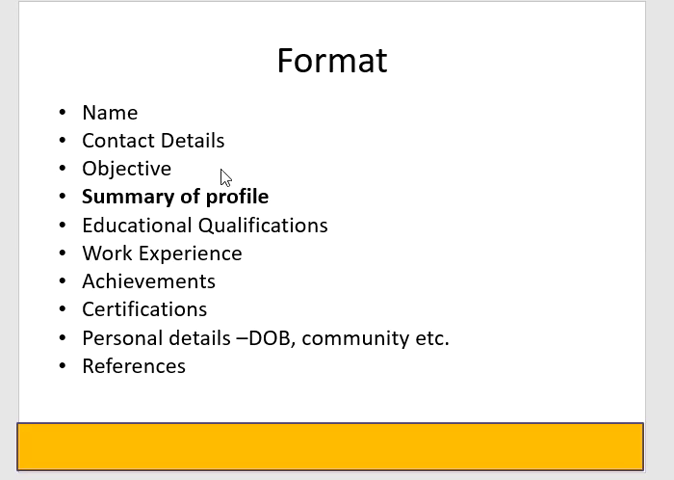
mouse_move(204, 180)
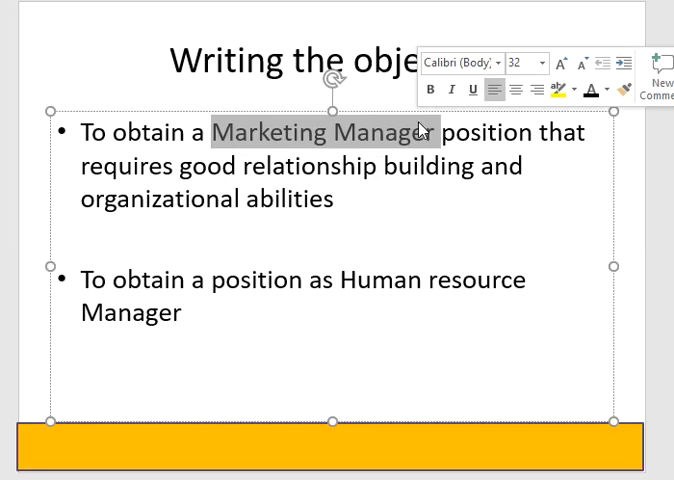
Step: Select the sample career objective text on the Writing the objective slide
left_click(432, 88)
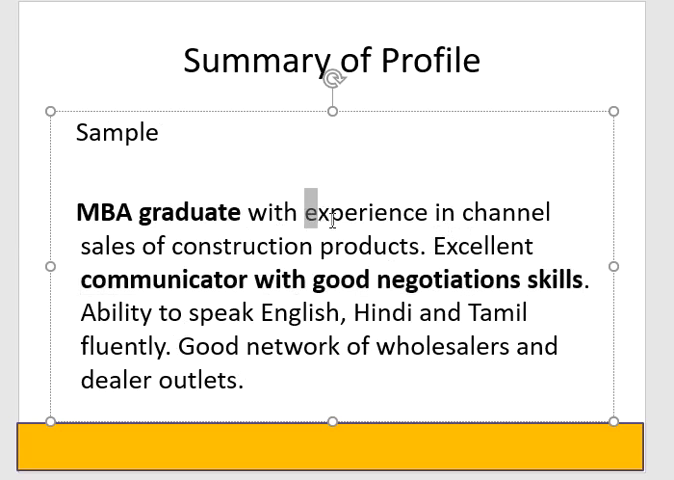
Step: Bold the channel sales experience and wholesaler network phrases in the sample profile
left_click_drag(304, 212, 422, 246)
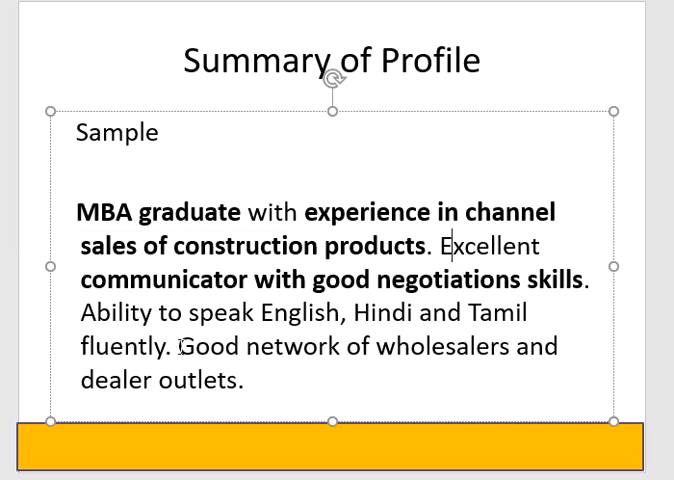
left_click_drag(180, 348, 246, 380)
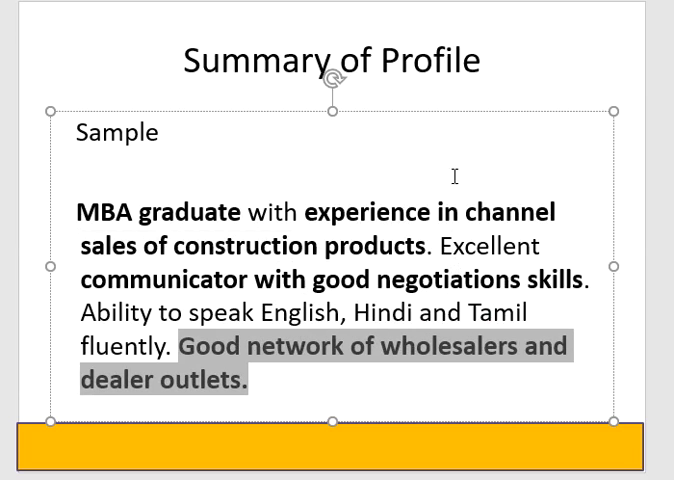
left_click(332, 62)
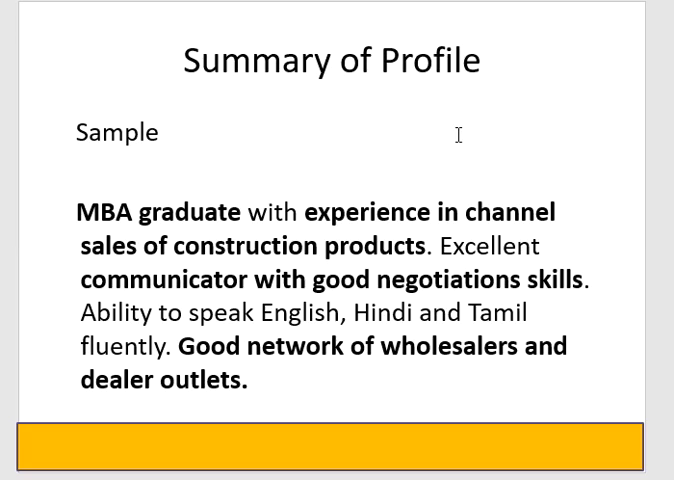
mouse_move(252, 188)
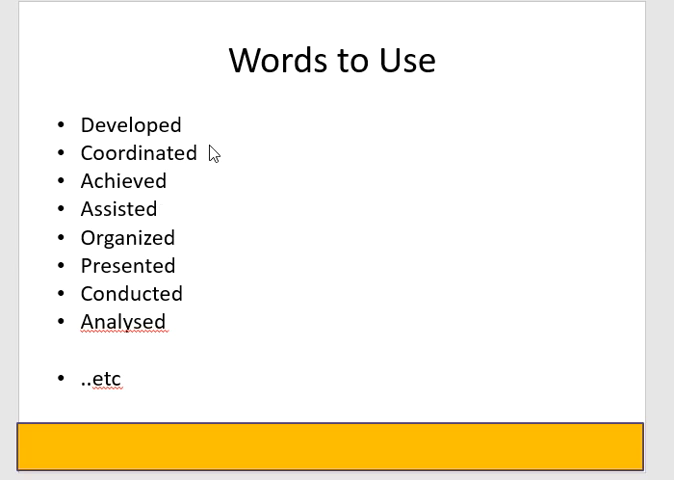
mouse_move(212, 200)
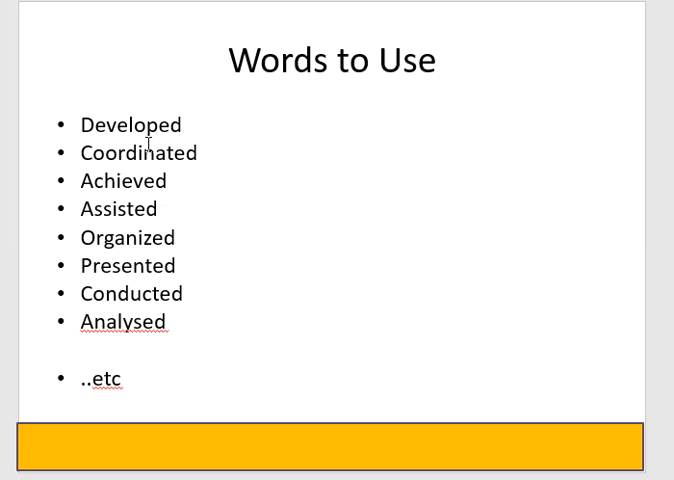
mouse_move(184, 266)
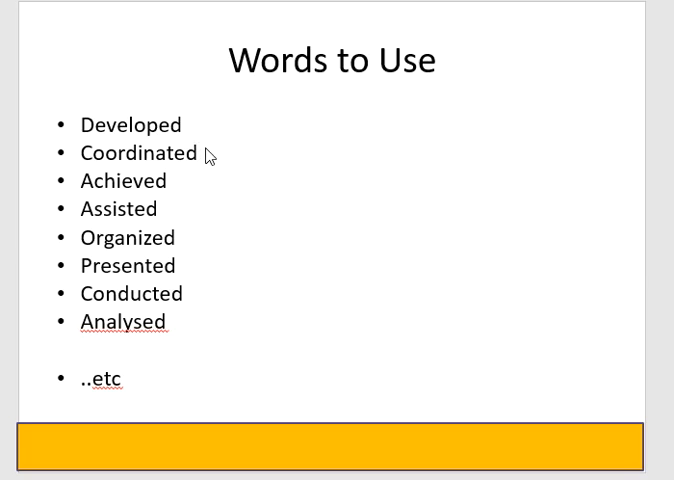
mouse_move(208, 156)
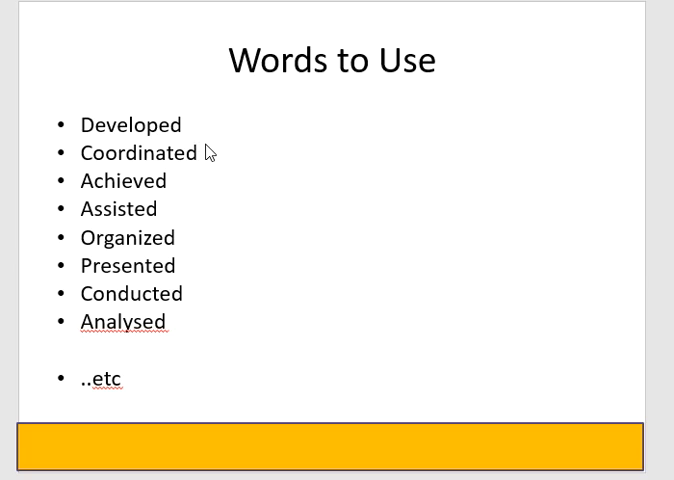
mouse_move(220, 184)
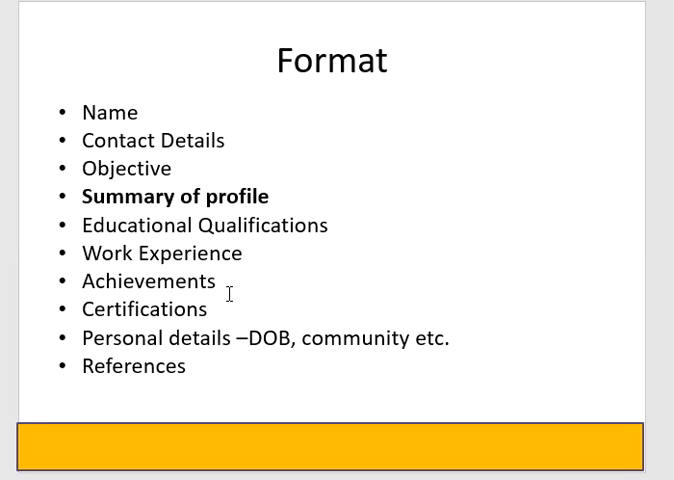
mouse_move(132, 258)
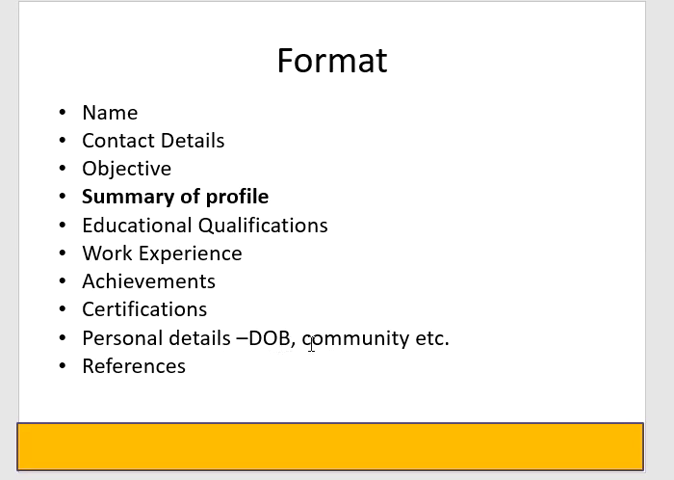
mouse_move(198, 372)
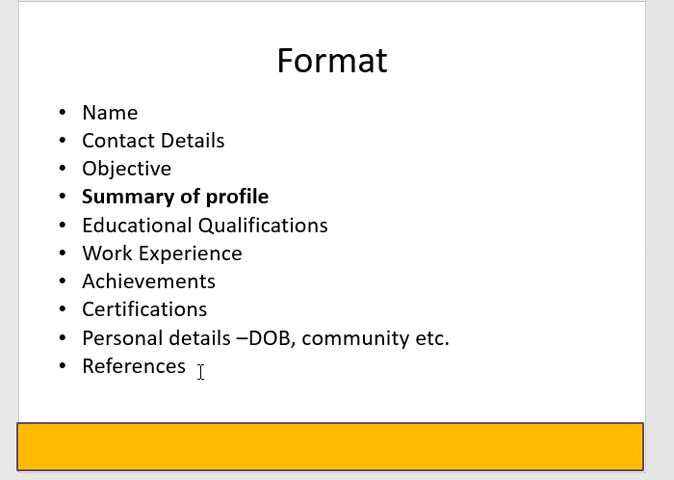
mouse_move(208, 376)
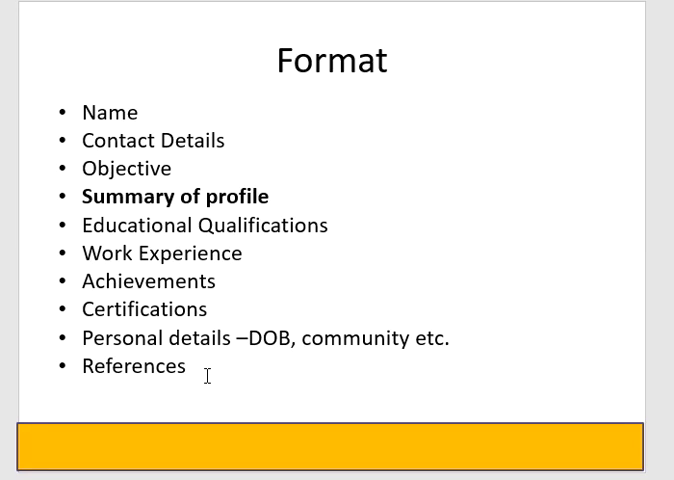